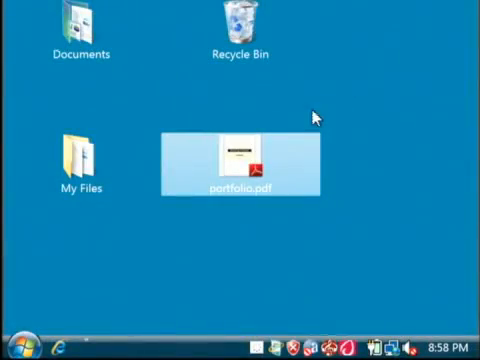
pyautogui.moveTo(256, 186)
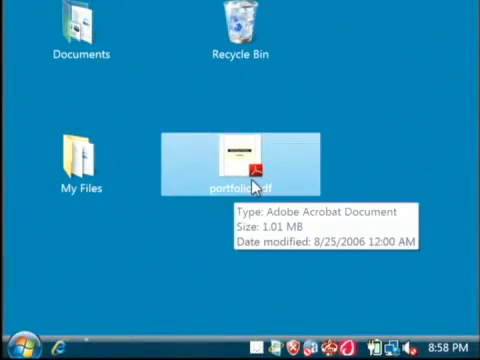
# Open portfolio.pdf from the desktop in Adobe Reader
pyautogui.doubleClick(240, 155)
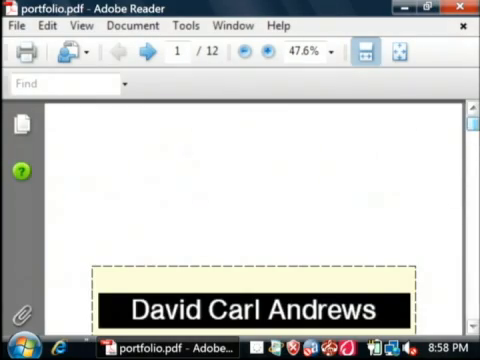
# Scroll to page 4 to show the Language and Maturity Level paragraphs
pyautogui.scroll(-3)
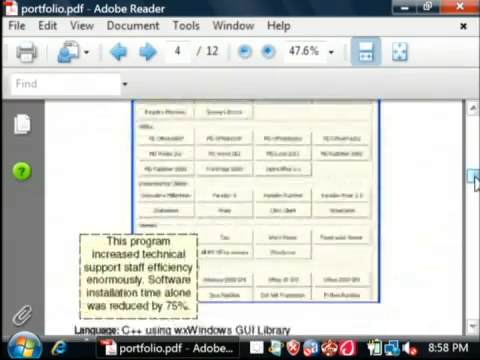
pyautogui.scroll(-3)
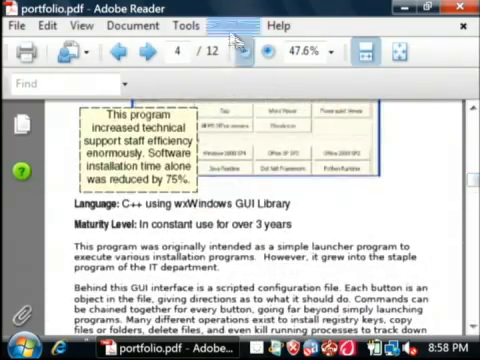
pyautogui.click(189, 26)
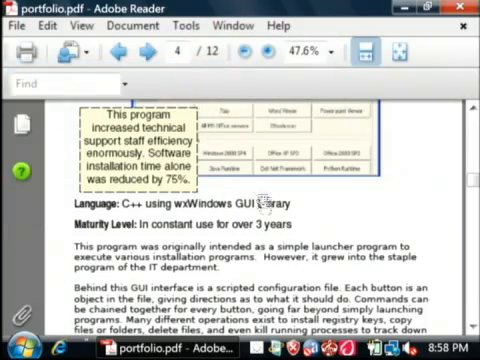
pyautogui.scroll(-3)
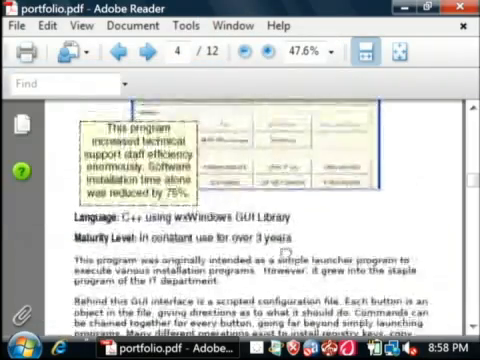
pyautogui.scroll(-3)
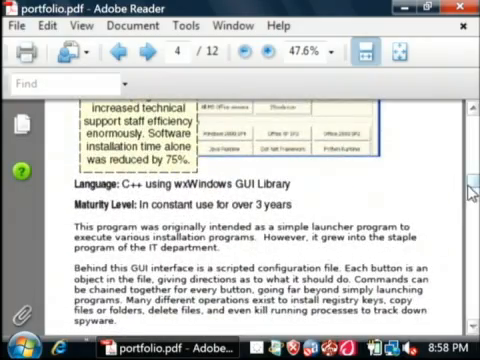
pyautogui.scroll(-3)
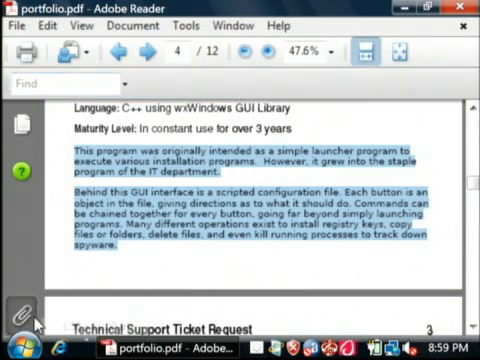
# Open the Start menu program list showing Word and Excel 2007
pyautogui.click(12, 352)
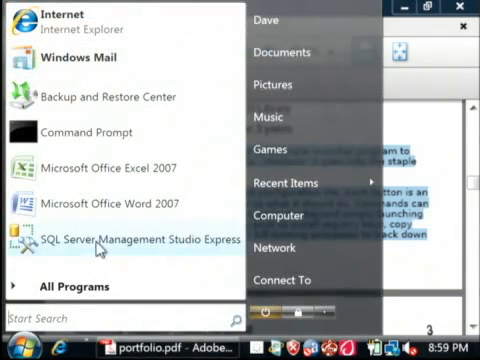